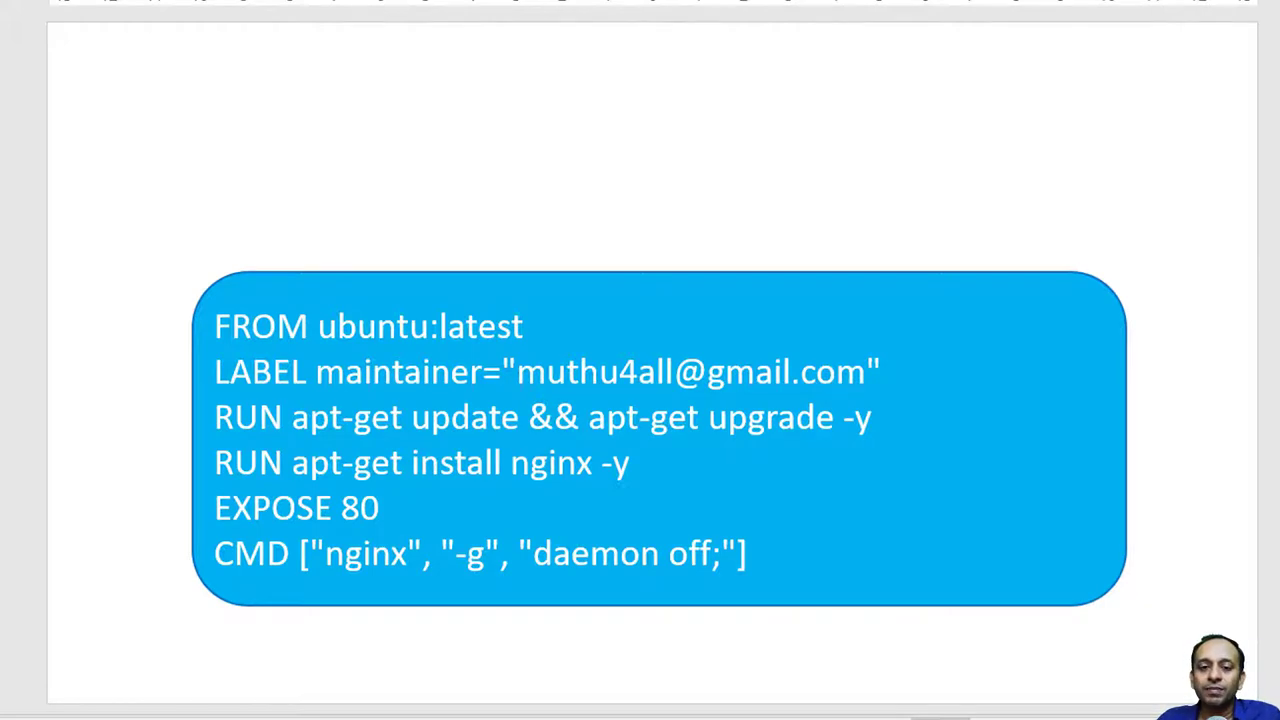
mouse_move(744, 204)
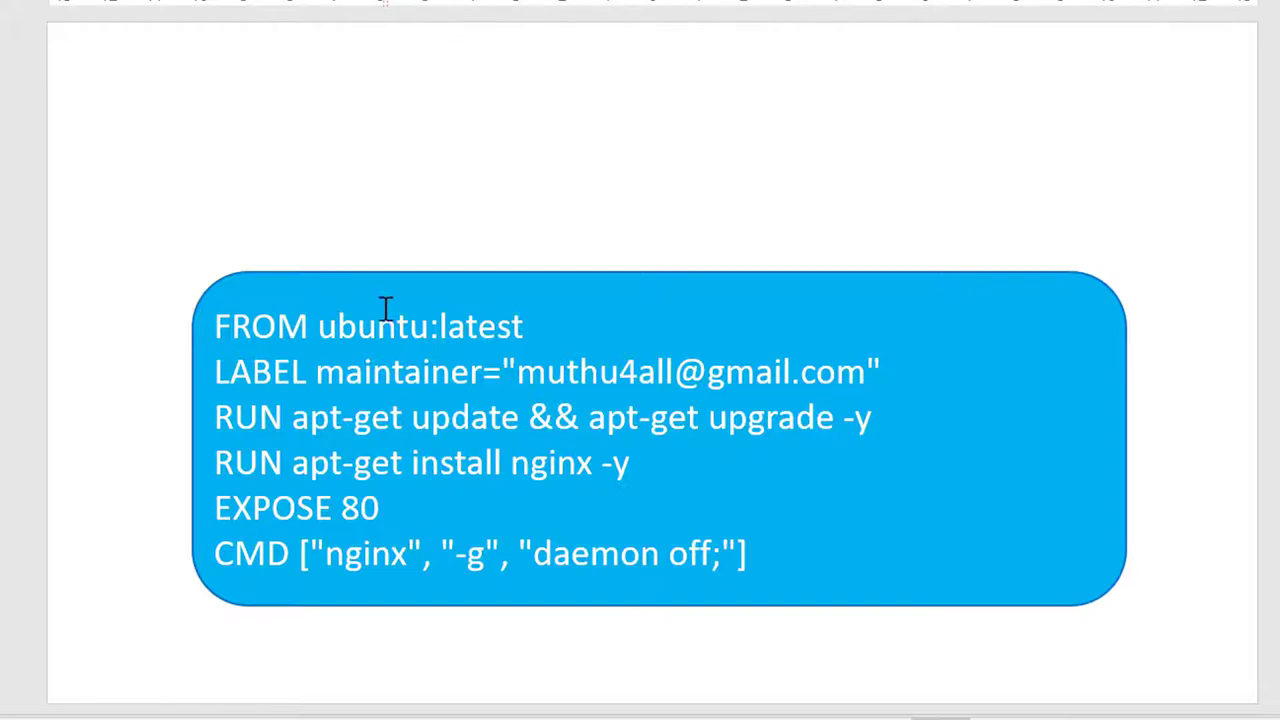
mouse_move(344, 324)
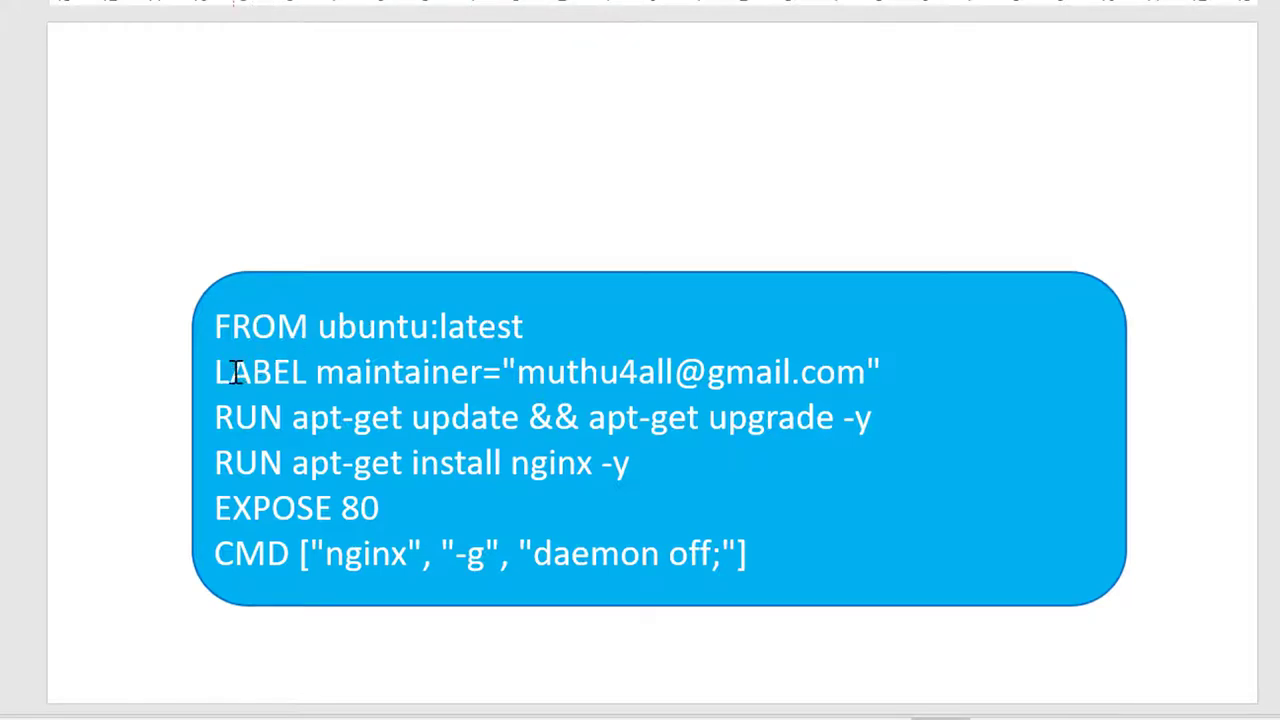
mouse_move(382, 420)
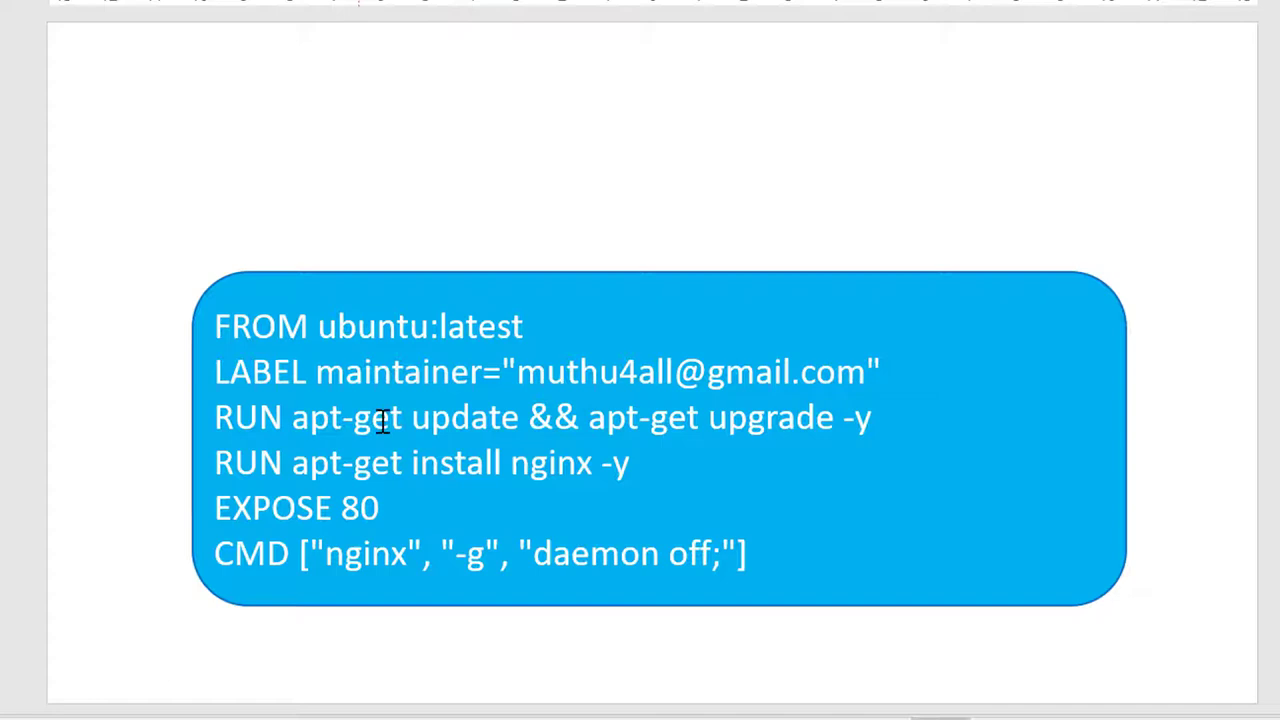
mouse_move(404, 410)
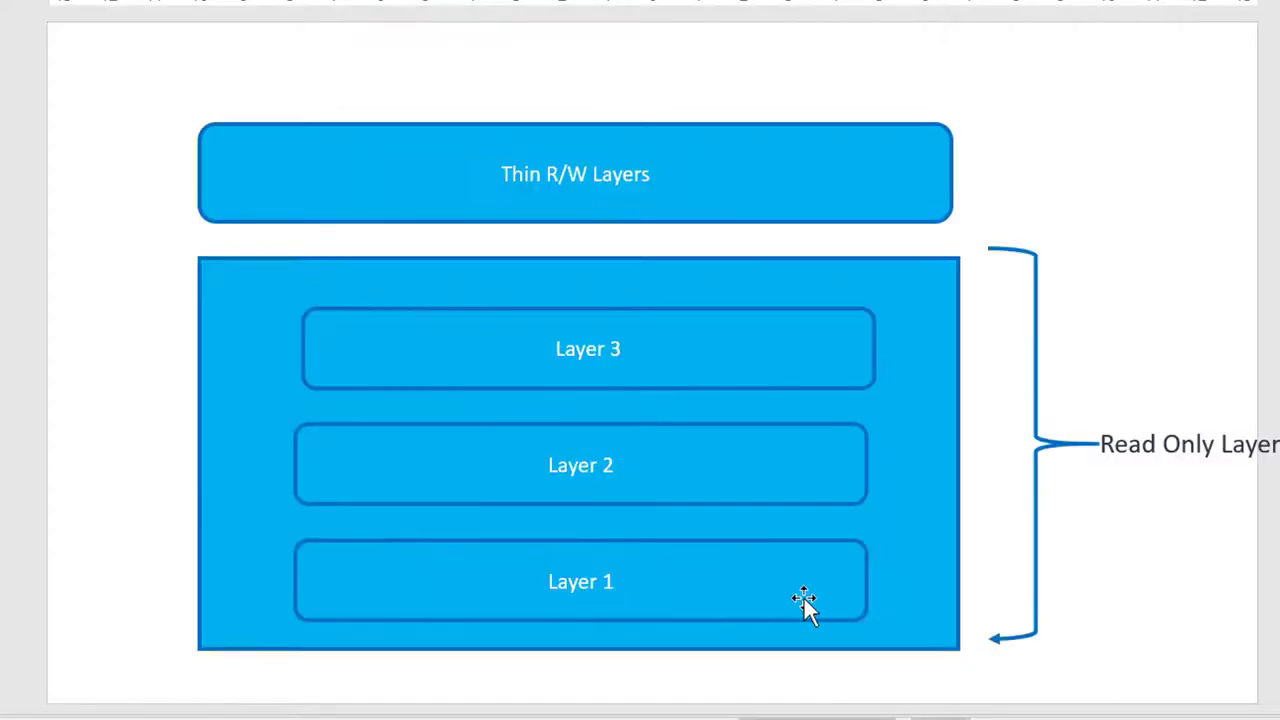
left_click(580, 464)
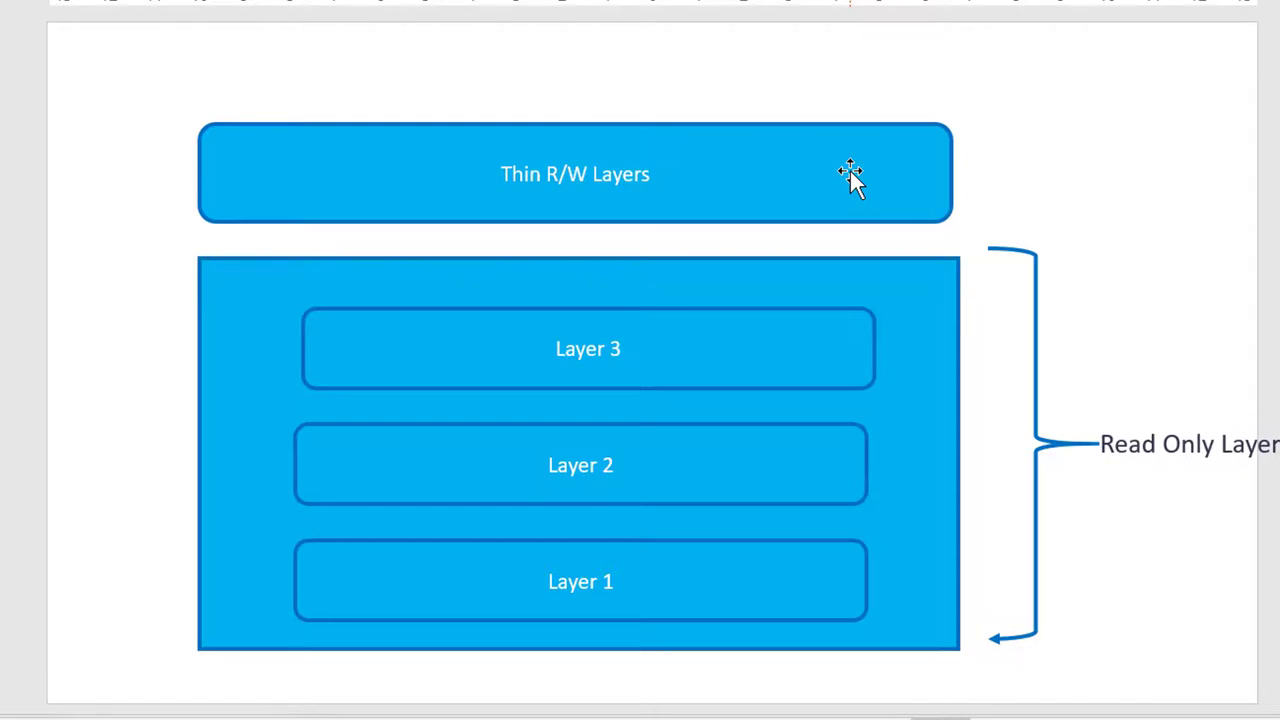
mouse_move(720, 8)
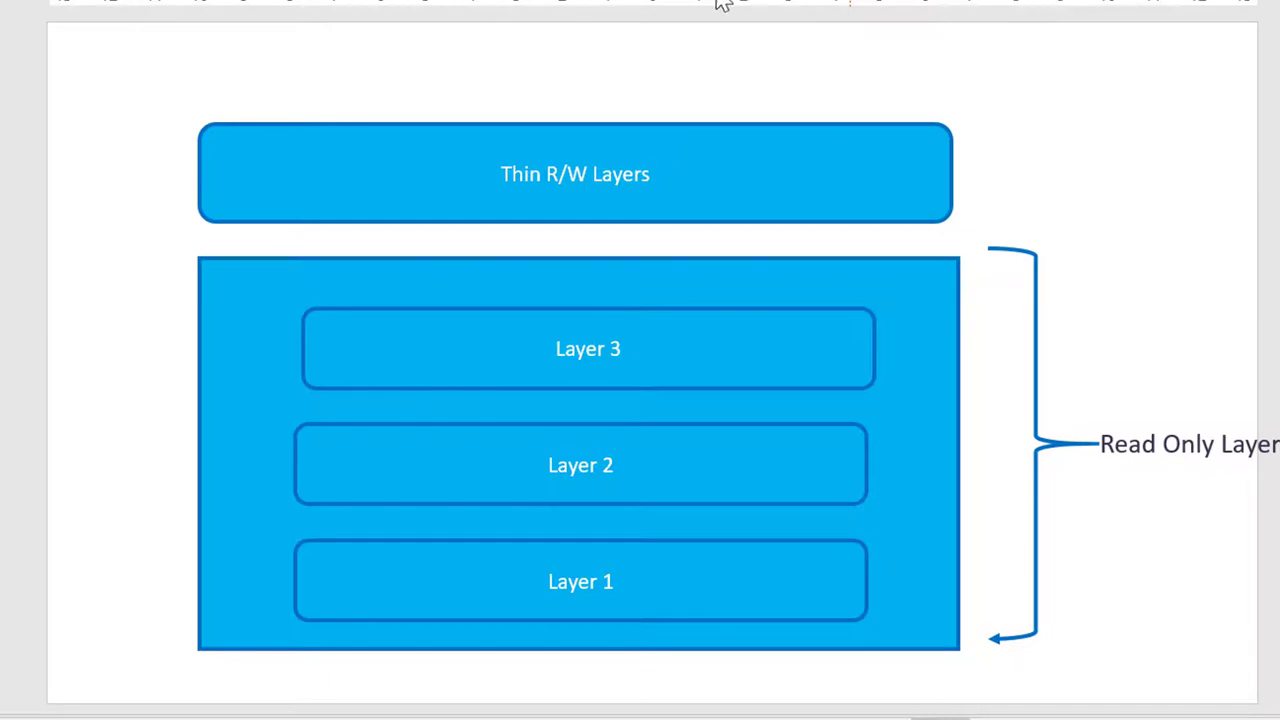
mouse_move(688, 224)
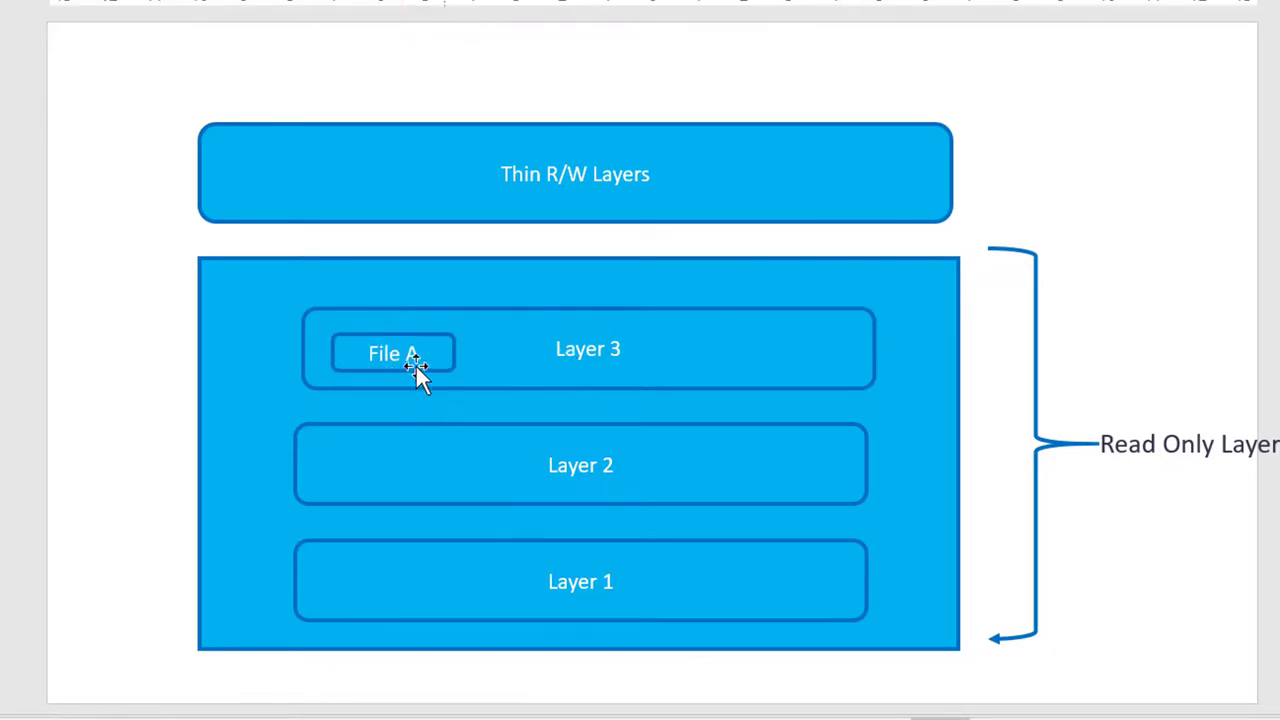
Duplicate the Layer 3 'File A' box into the thin R/W layer and relabel it 'File A- Updated'.
left_click(400, 356)
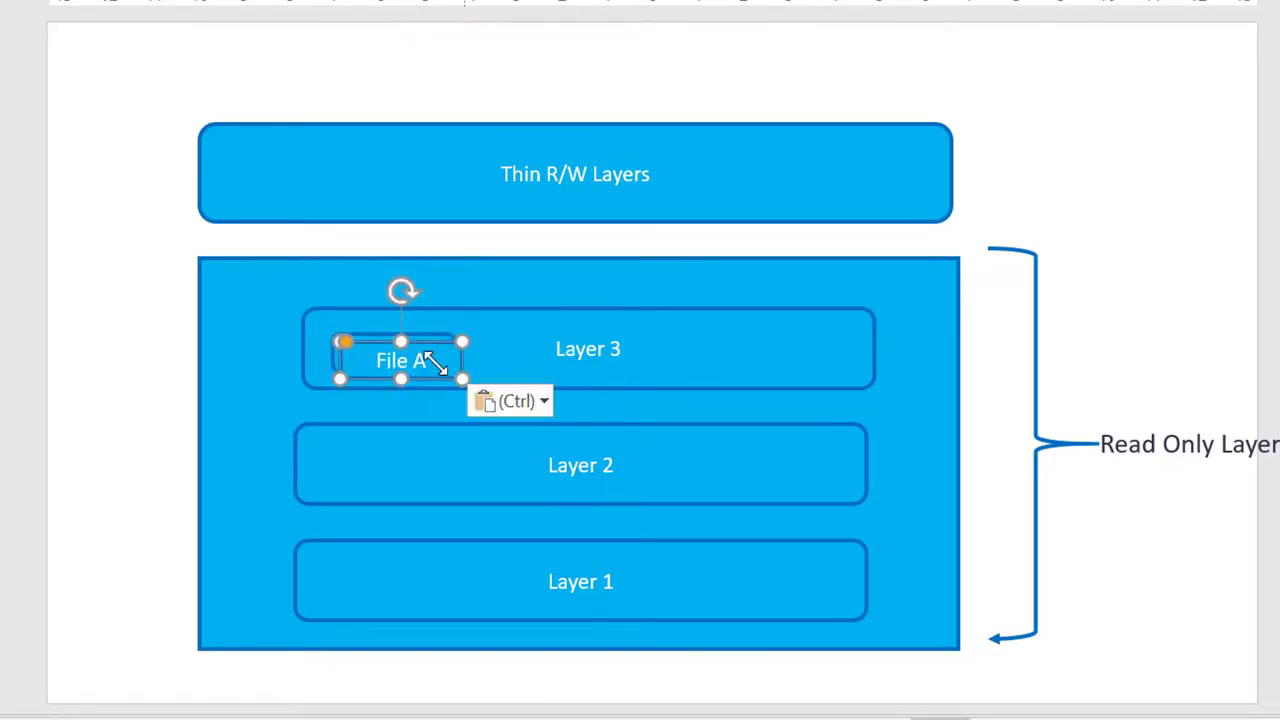
left_click_drag(400, 360, 730, 176)
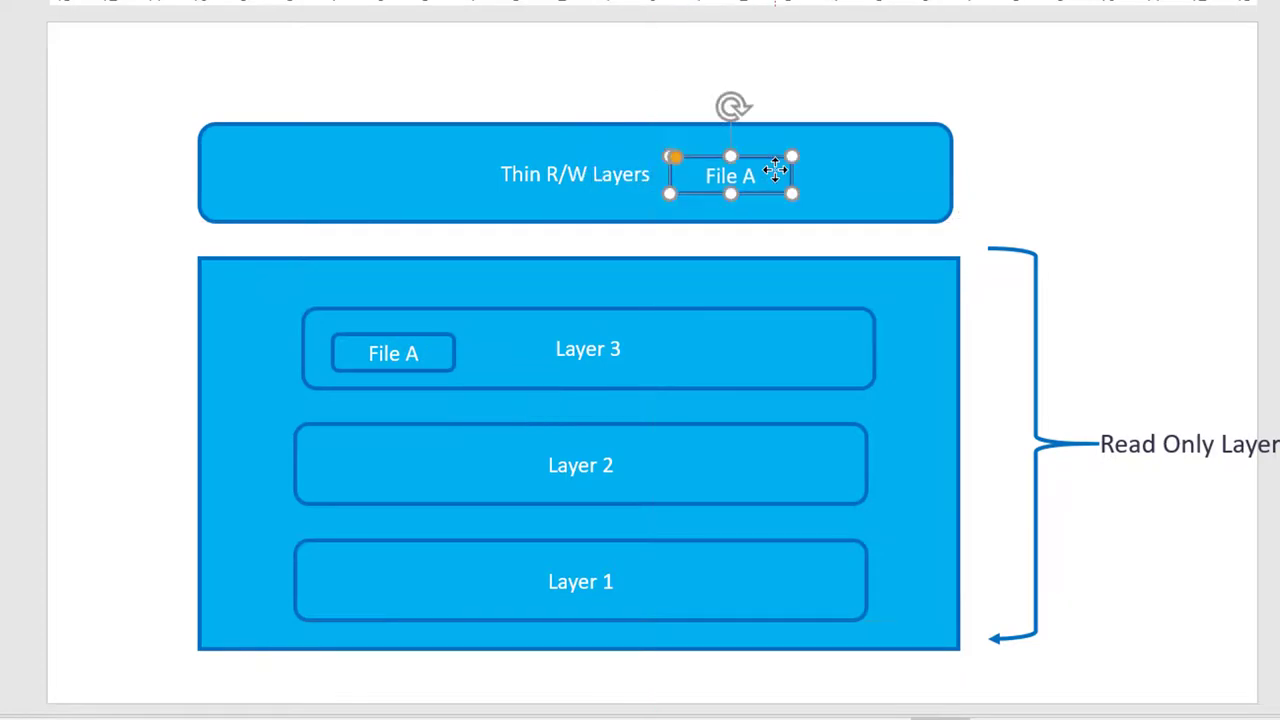
type("-")
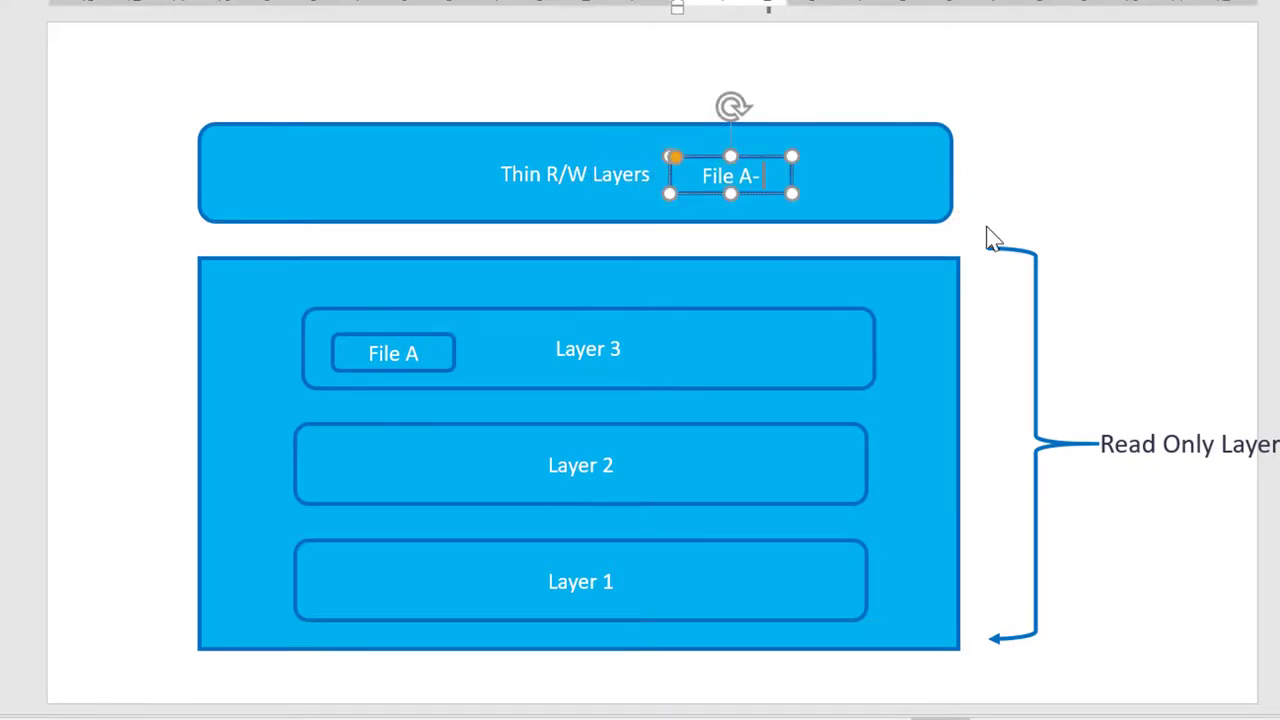
type("Updated")
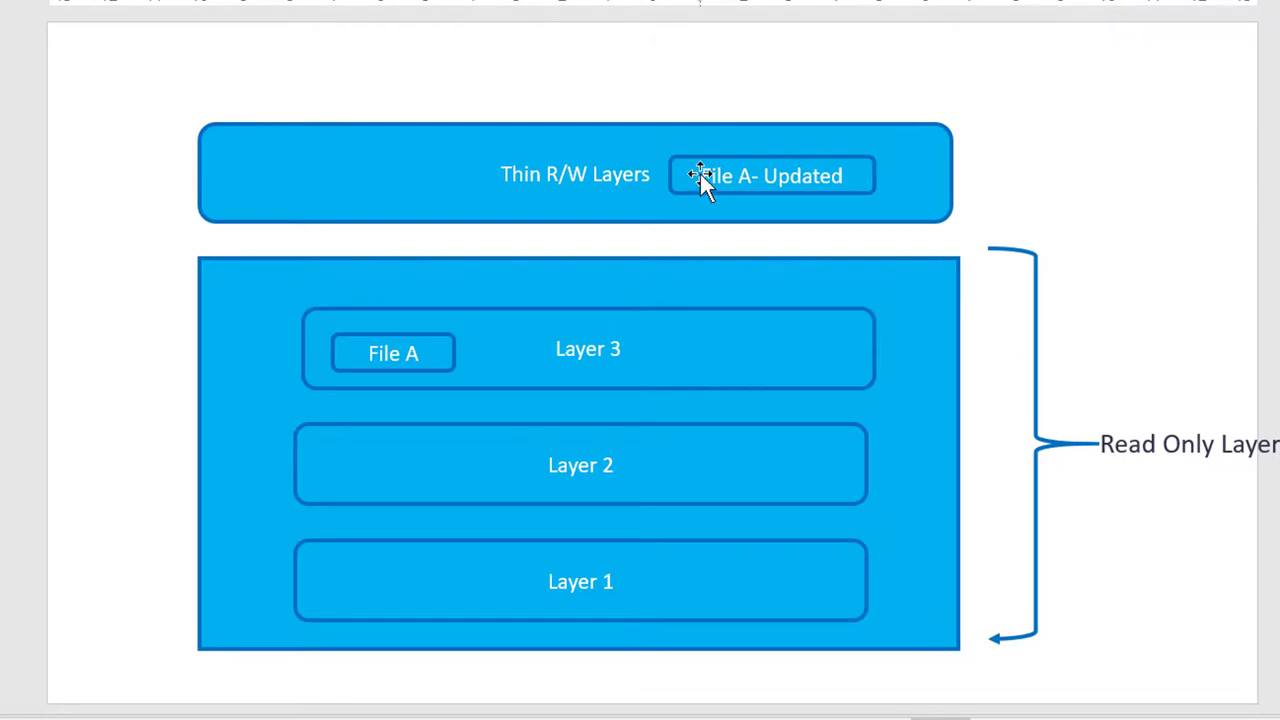
mouse_move(478, 170)
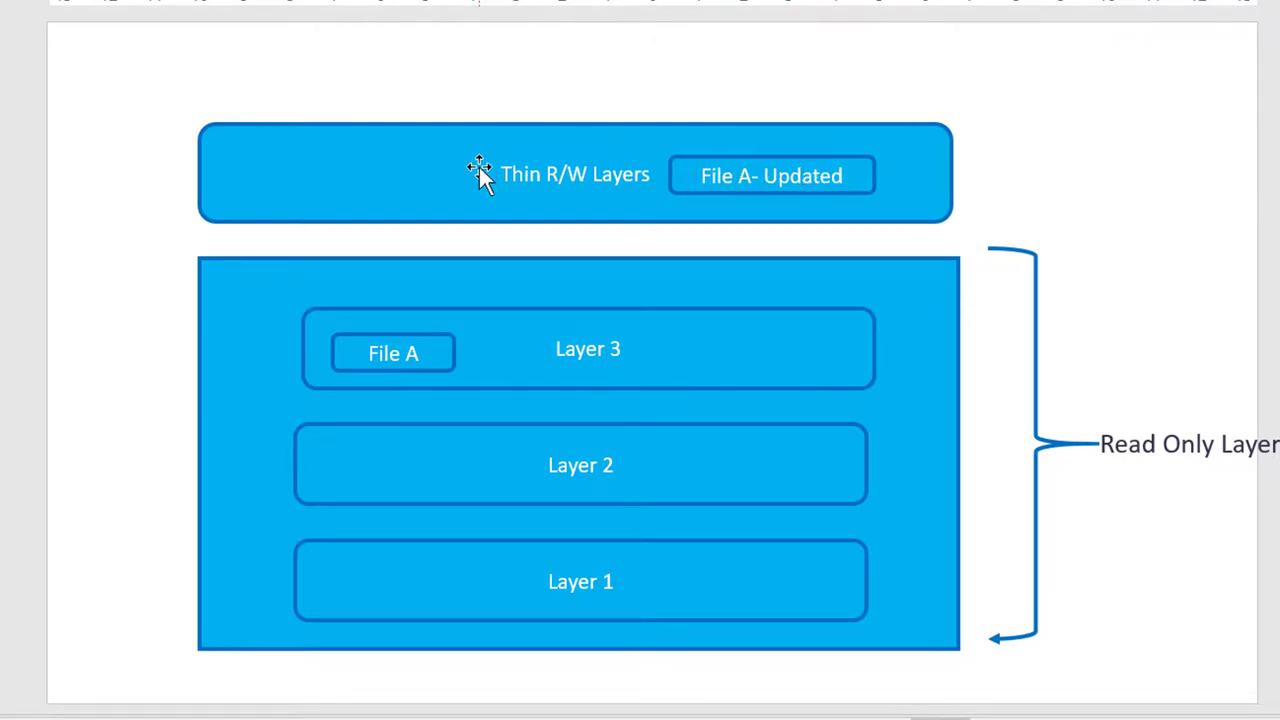
mouse_move(488, 140)
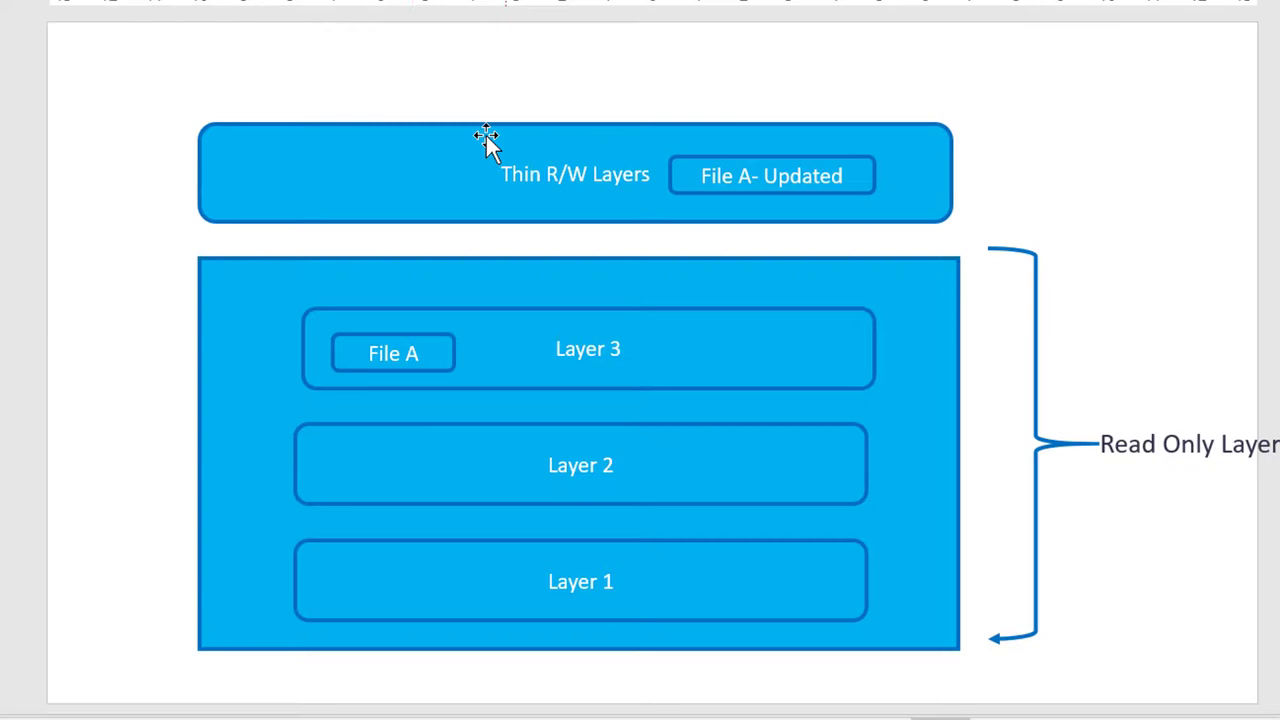
mouse_move(404, 360)
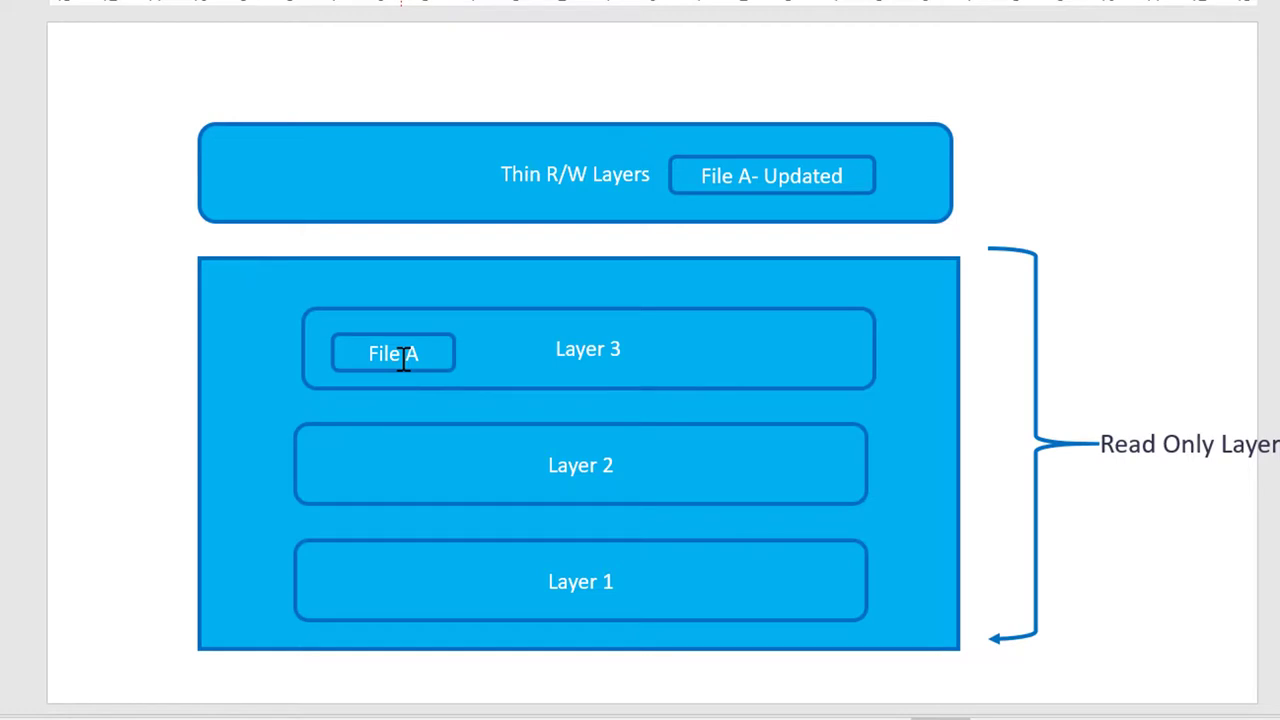
mouse_move(1052, 176)
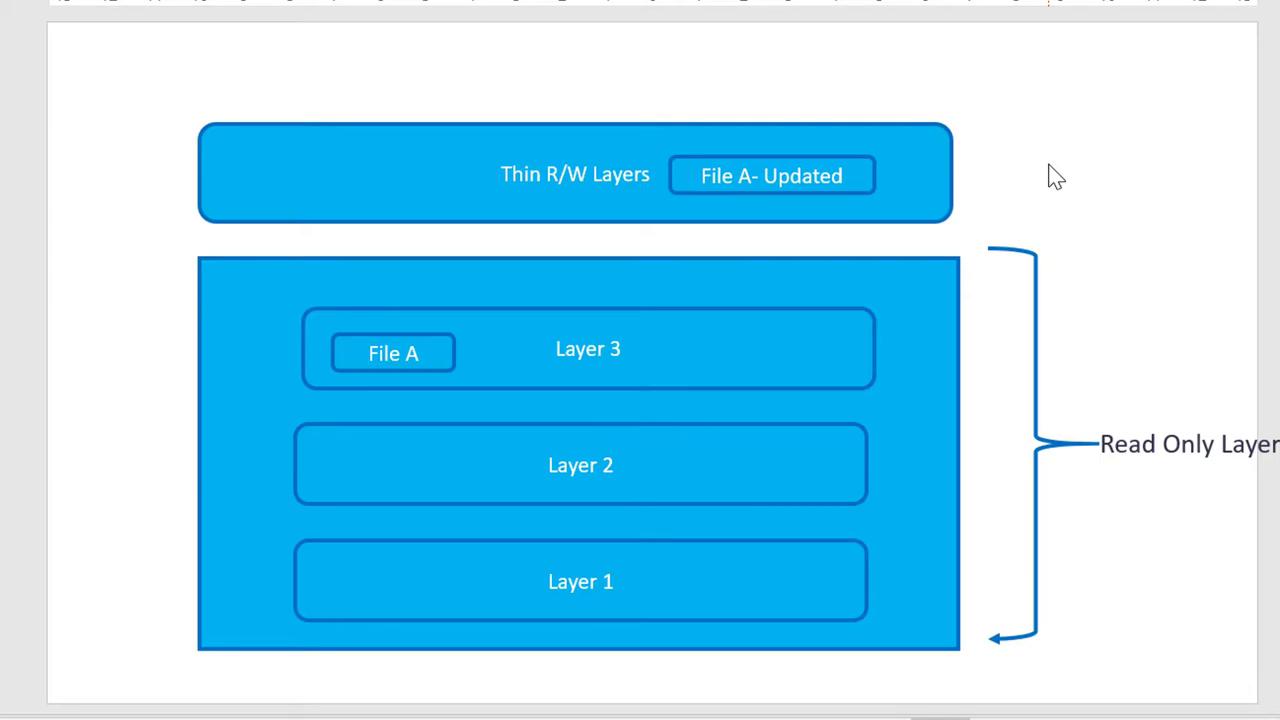
mouse_move(140, 412)
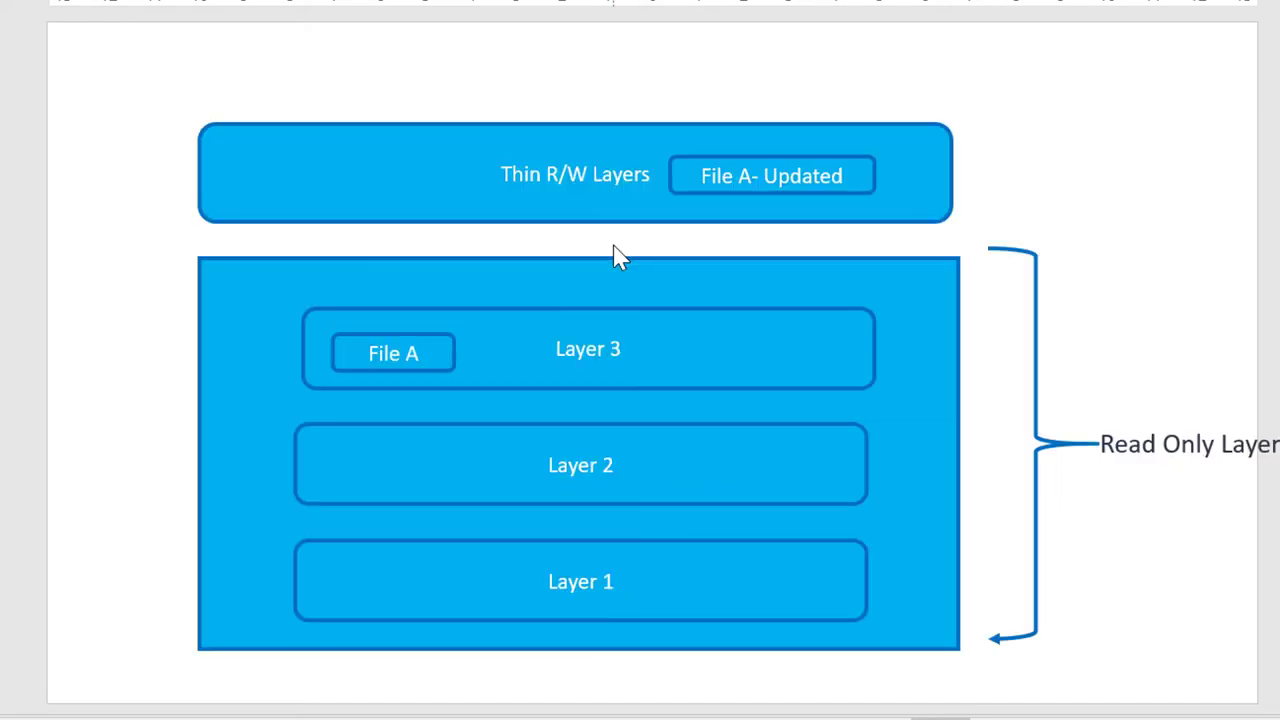
mouse_move(356, 258)
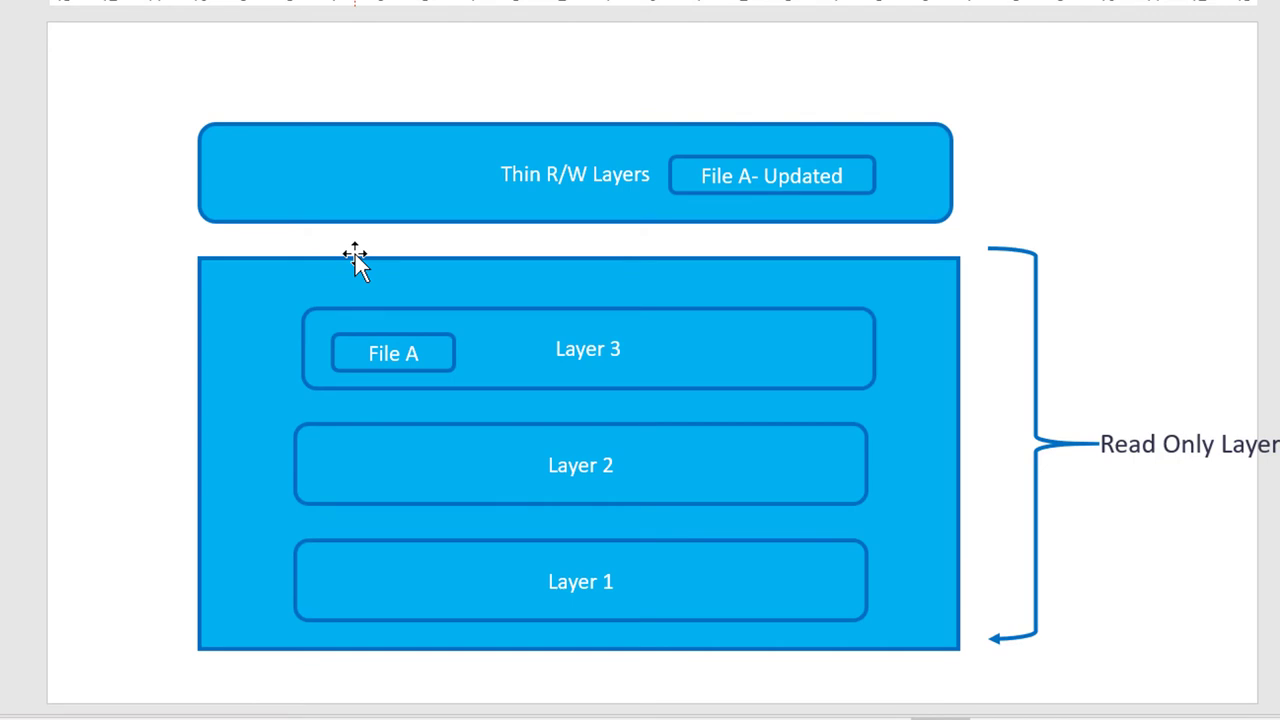